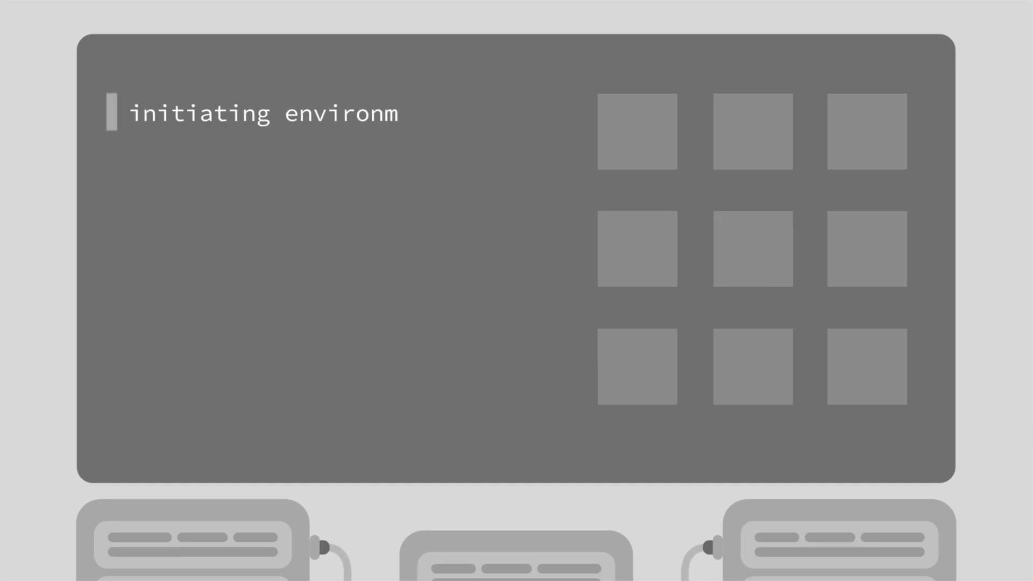
text(configuring preferences)
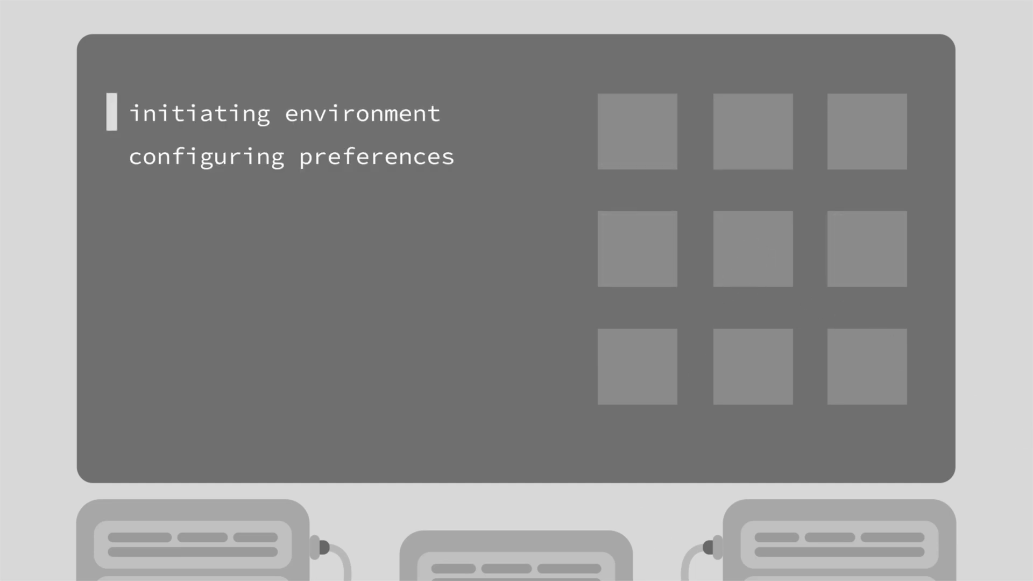